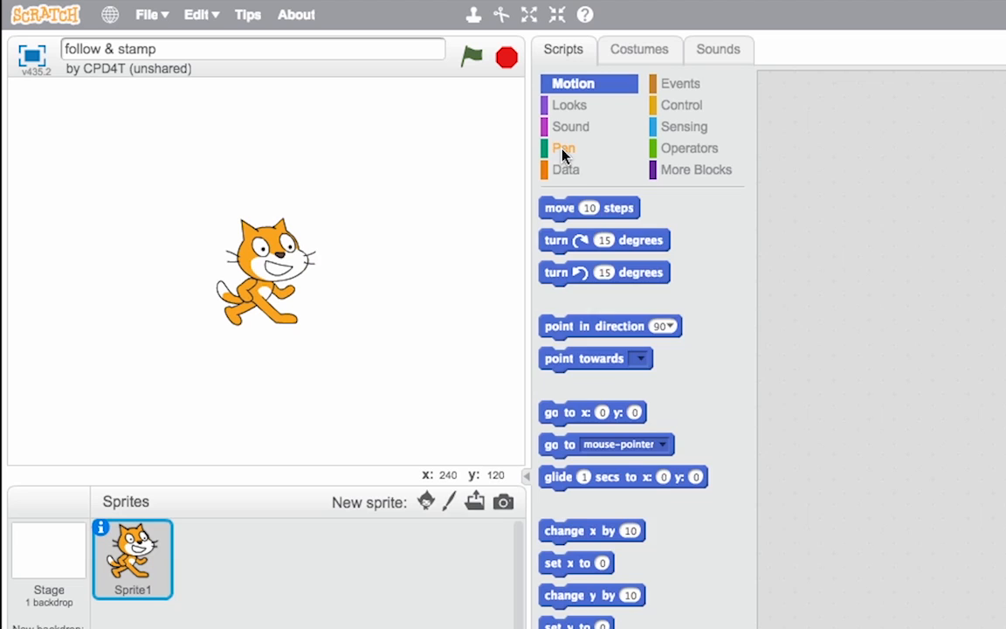
- Erase the stamped cat copy from the stage using the Pen clear block
click(563, 147)
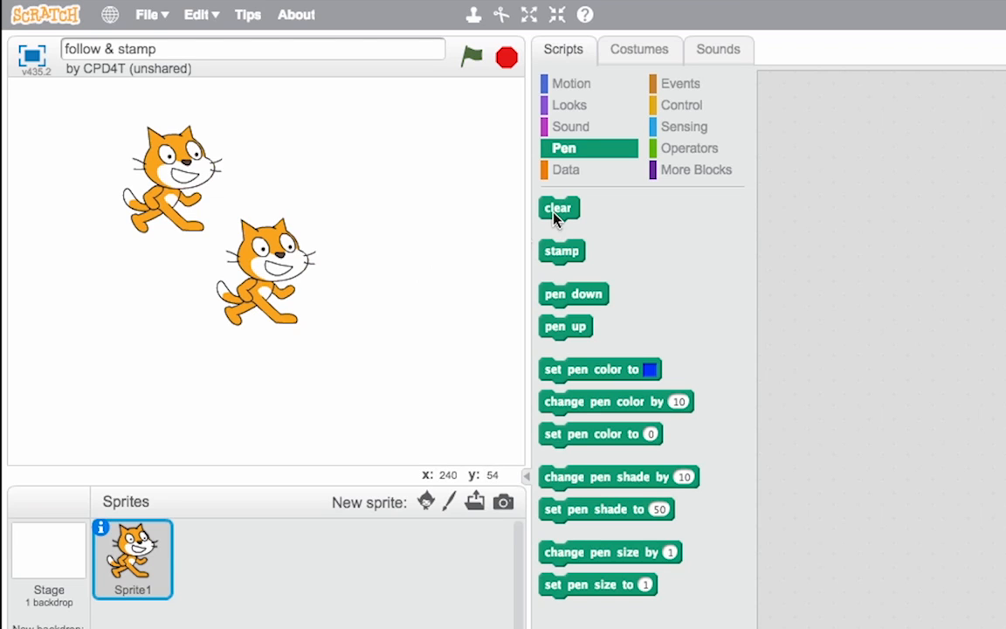
click(558, 207)
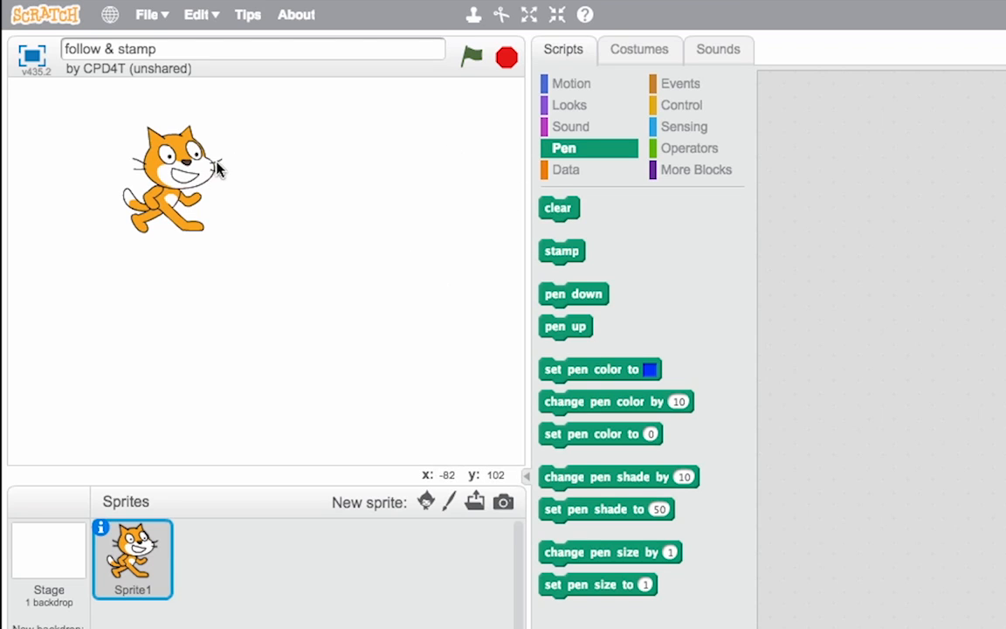
mouse_move(491, 153)
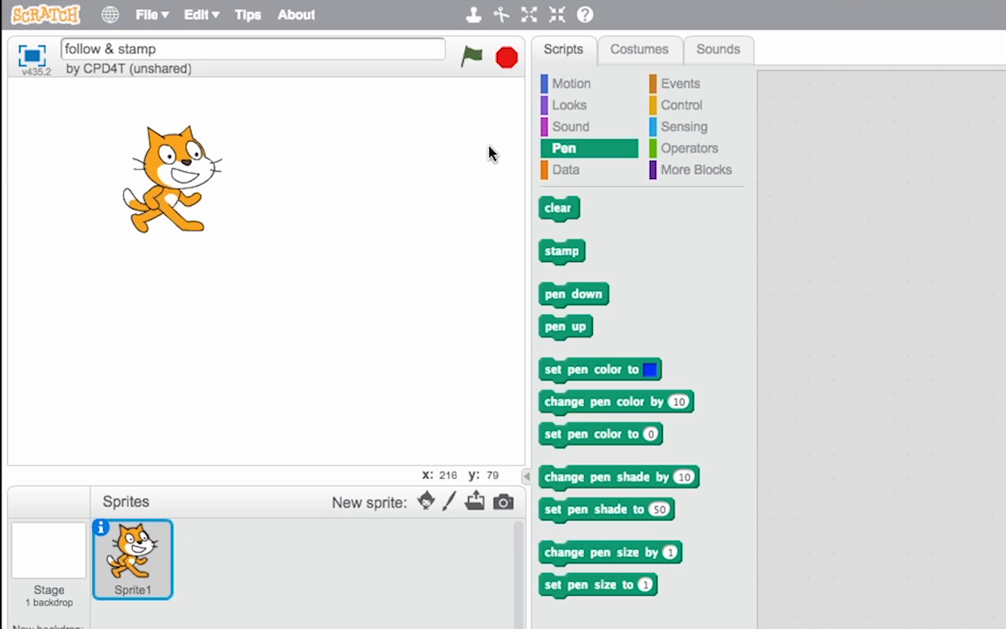
mouse_move(474, 230)
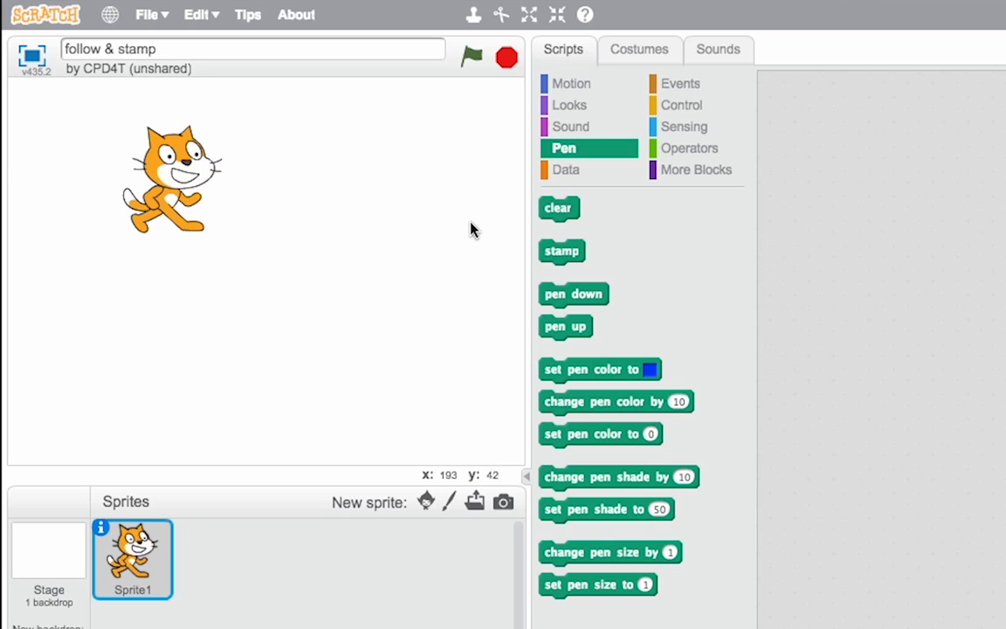
mouse_move(144, 402)
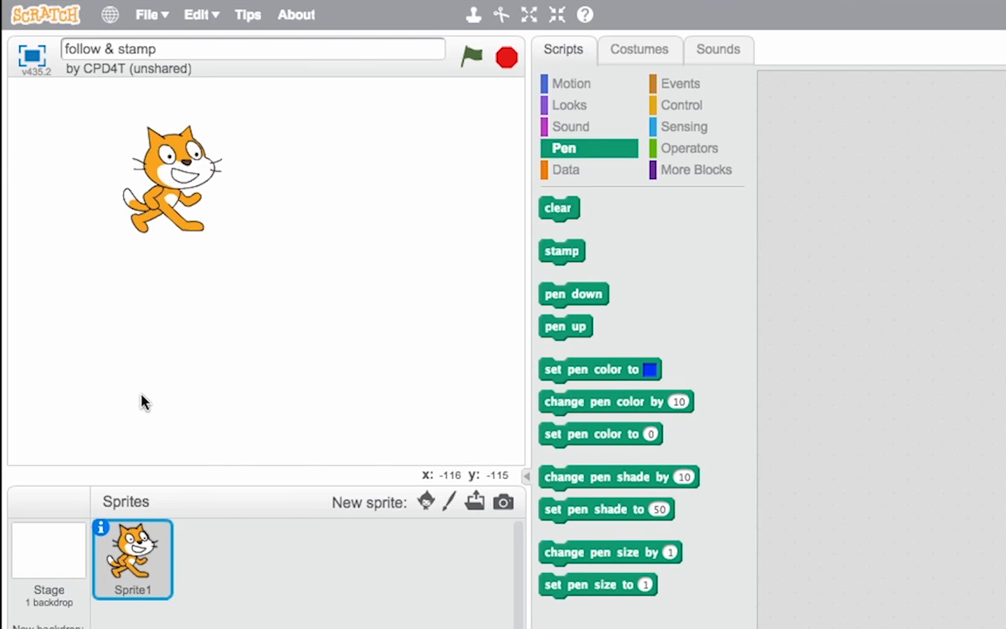
mouse_move(308, 385)
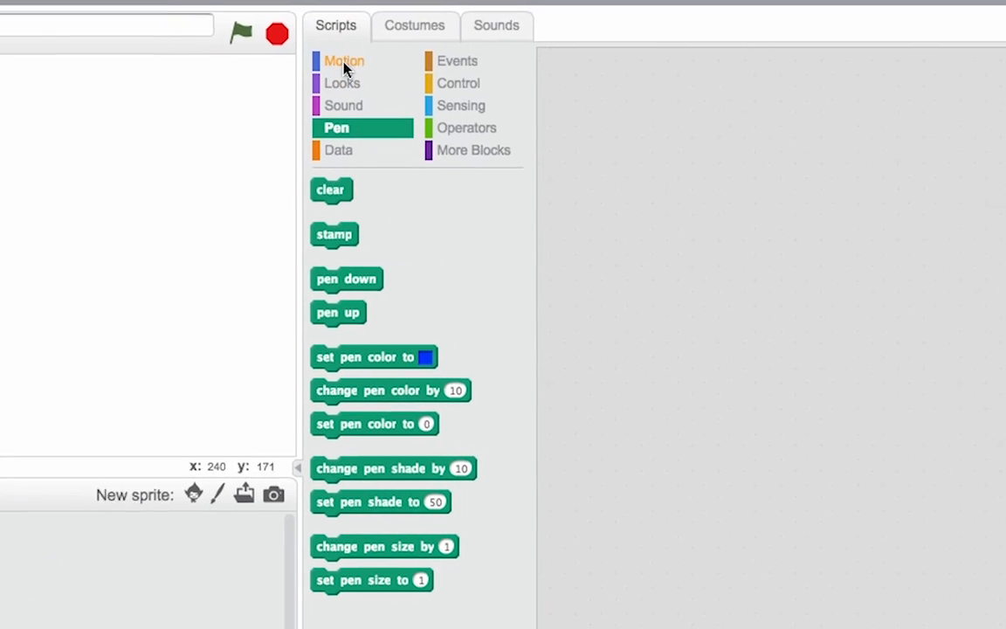
- Stack move steps and point towards mouse-pointer Motion blocks in the cat's script
click(343, 60)
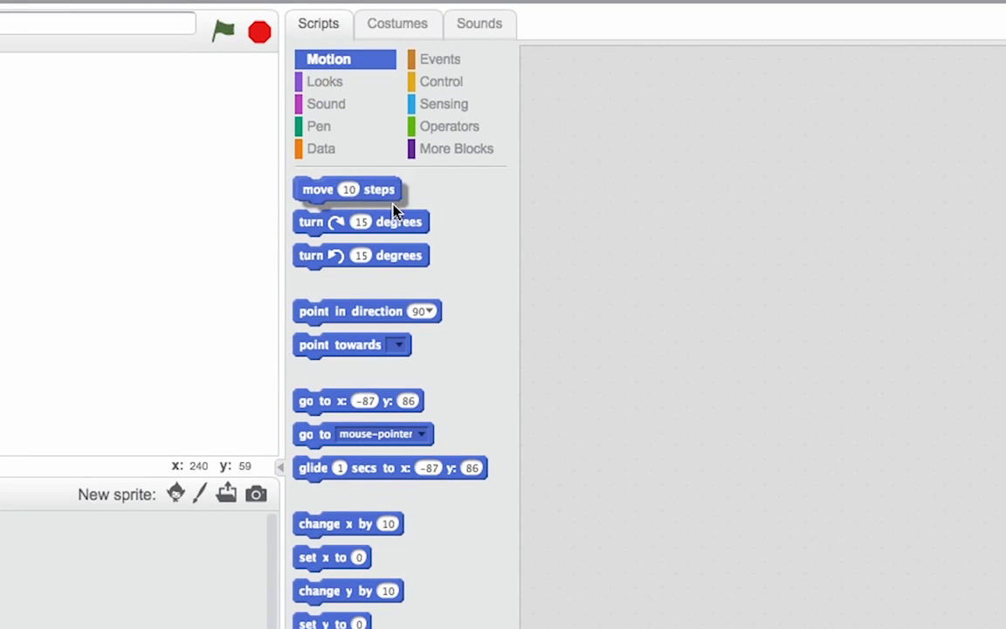
drag(346, 188, 703, 237)
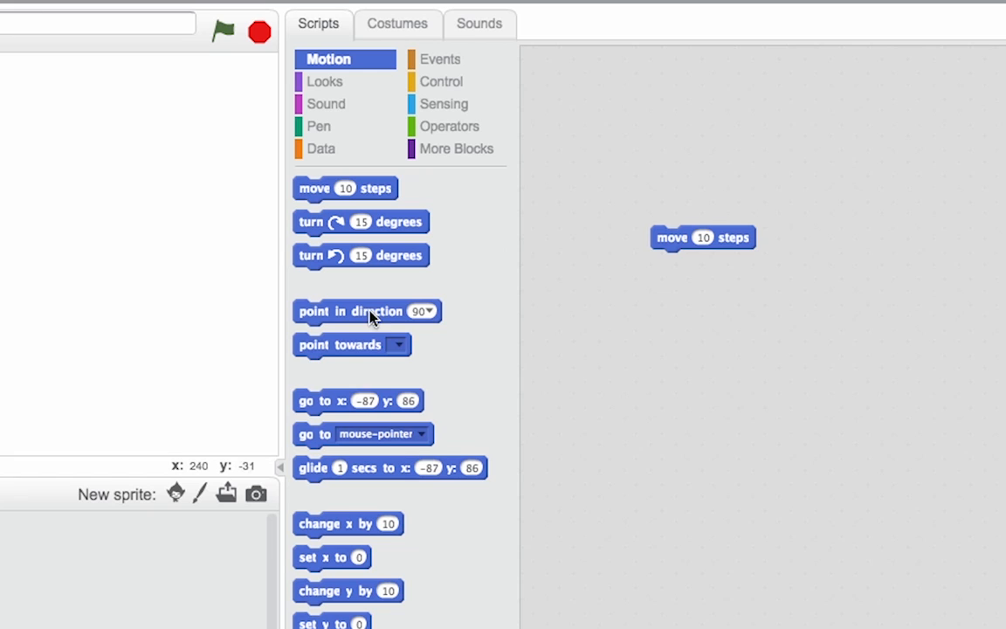
drag(339, 344, 692, 276)
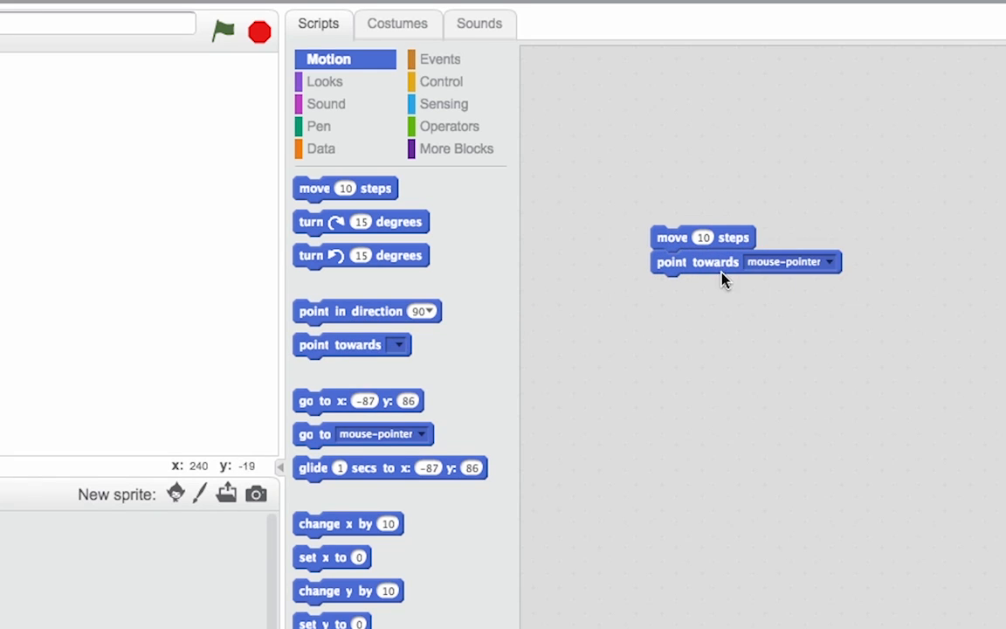
click(442, 81)
text(5)
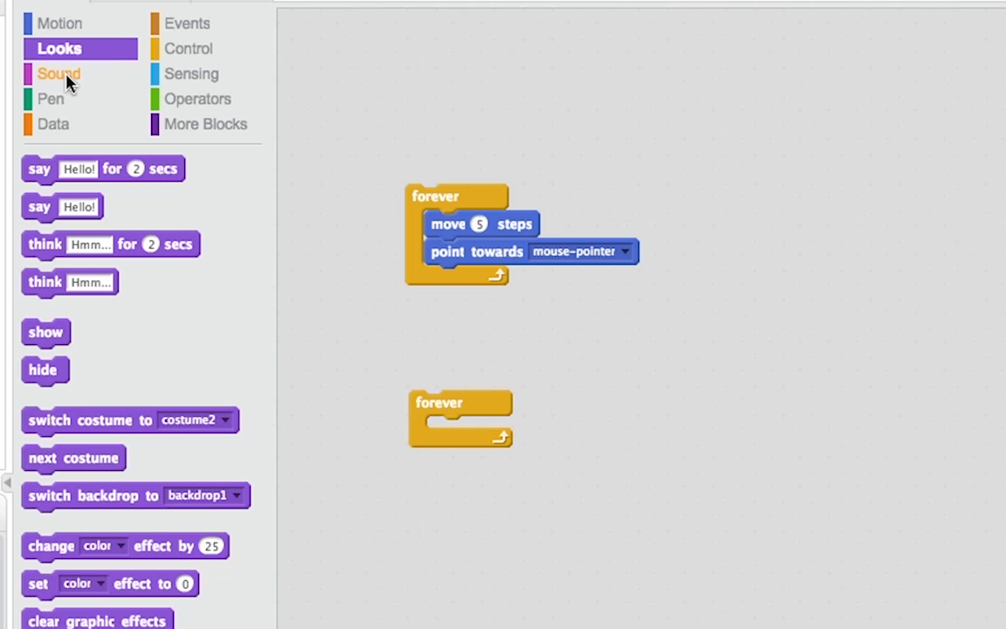
- Put a Pen stamp block inside the second forever loop
click(51, 98)
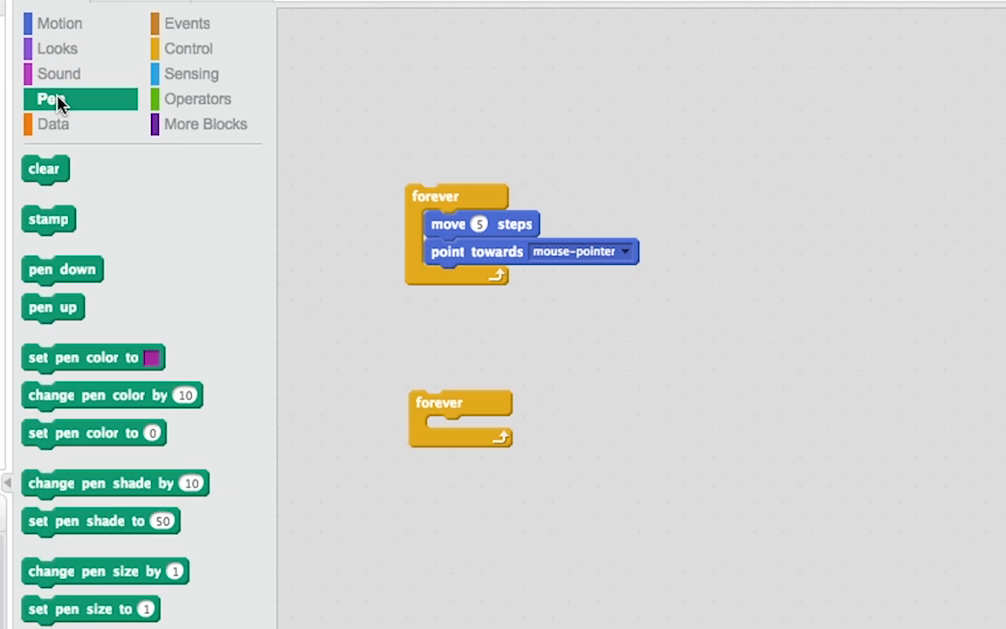
drag(49, 219, 453, 431)
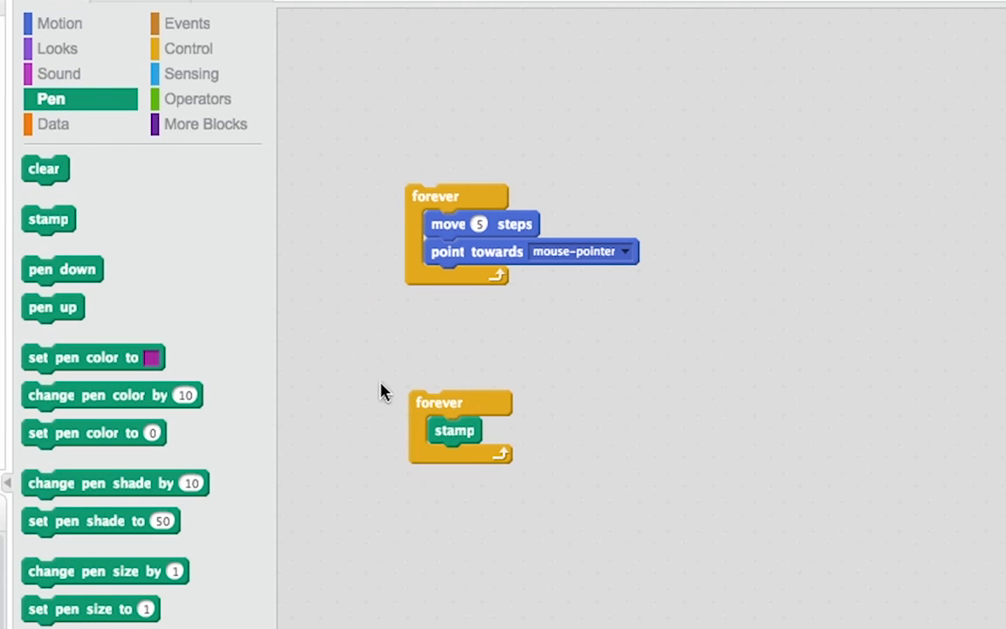
click(187, 23)
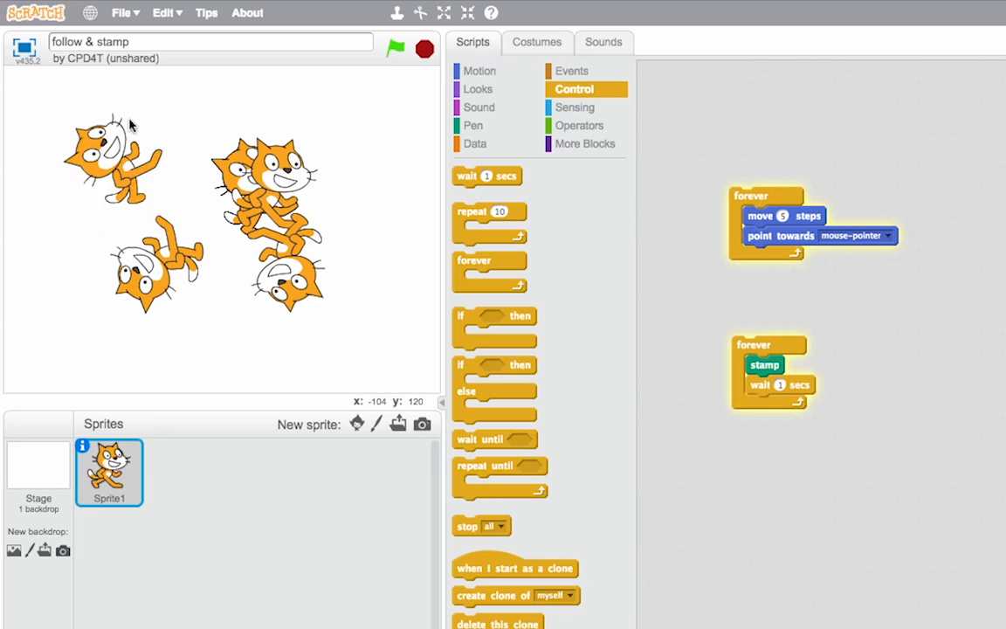
mouse_move(367, 242)
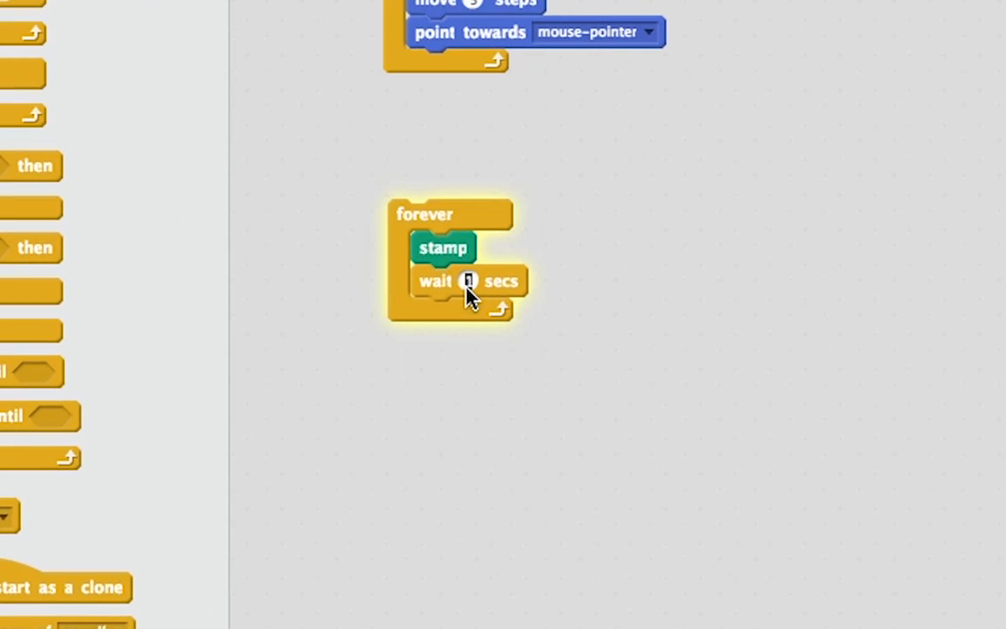
- Enter 0.1 as the wait block's duration
text(0.1)
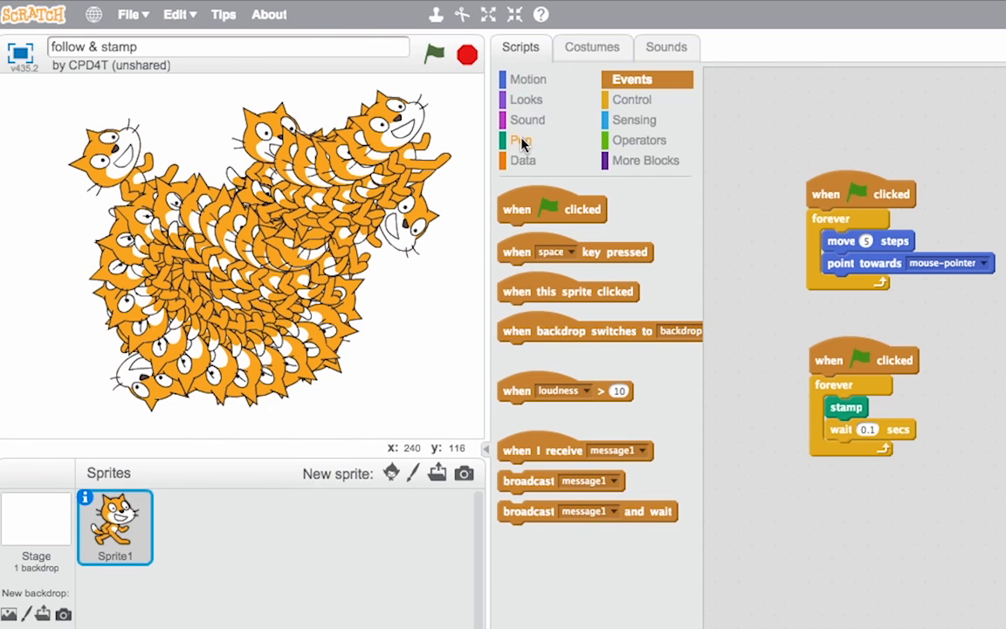
- Wipe all stamped cats with Pen clear, then stop the running scripts
click(521, 139)
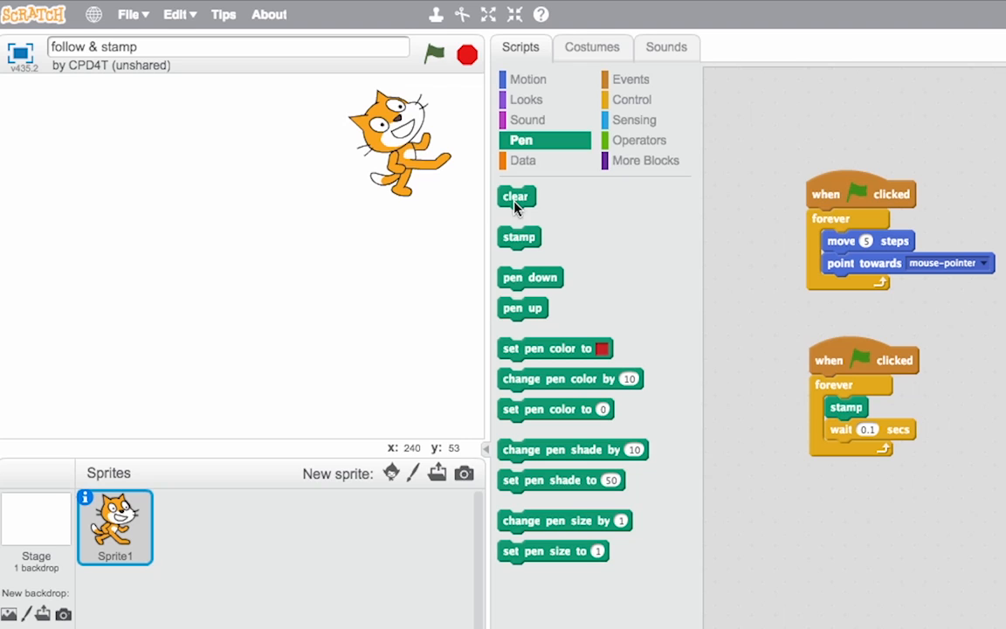
click(434, 55)
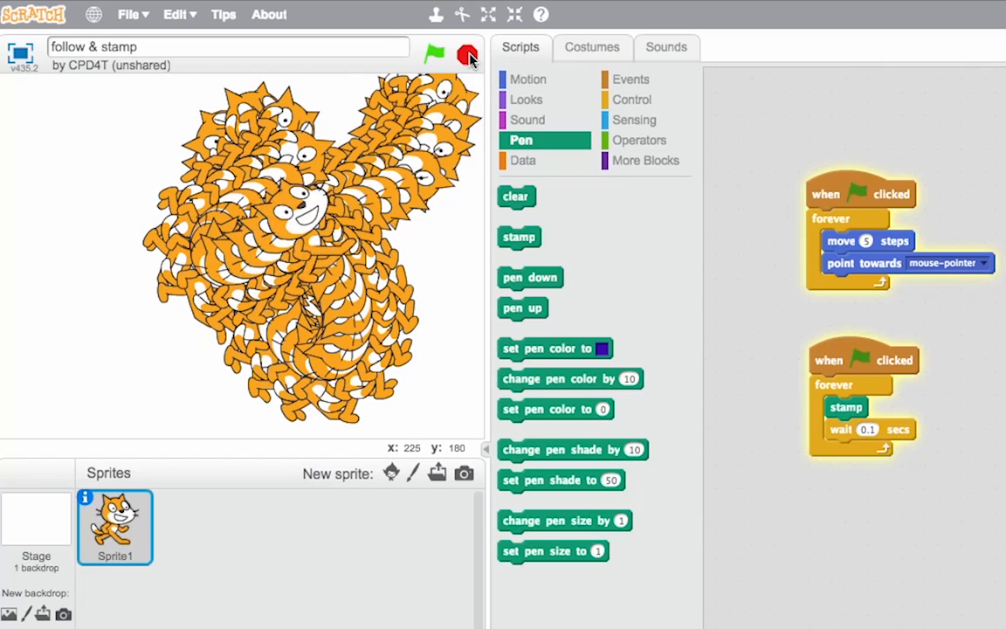
click(467, 54)
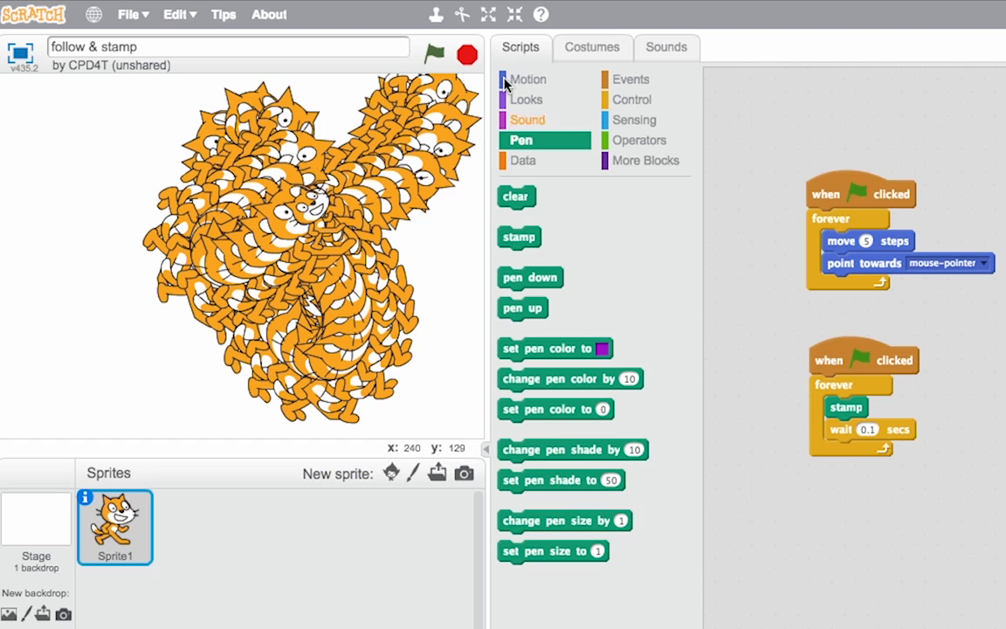
- Bring up the Looks blocks to reach the change color effect block
click(526, 99)
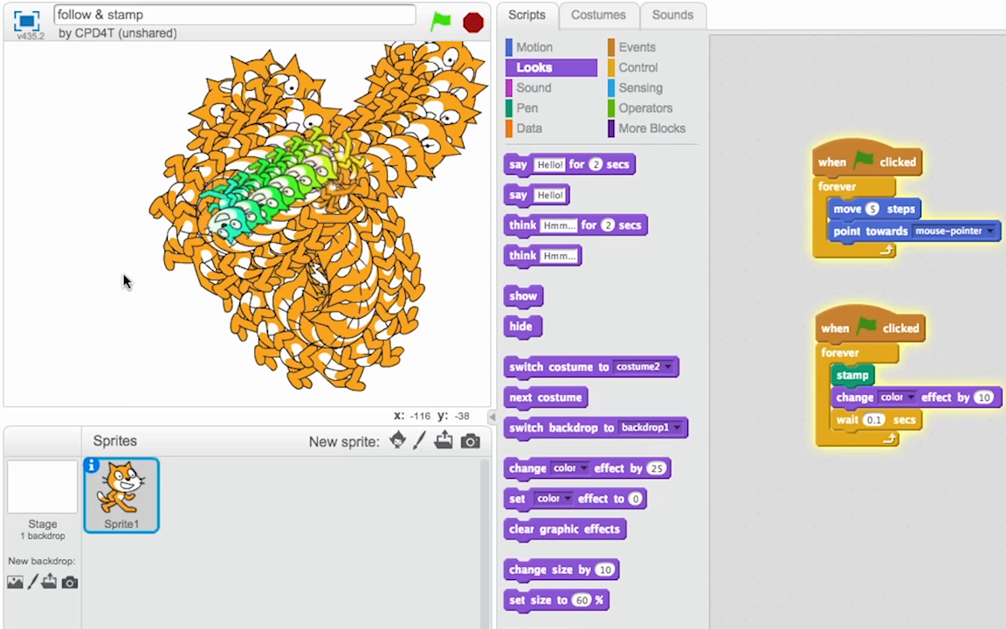
mouse_move(292, 306)
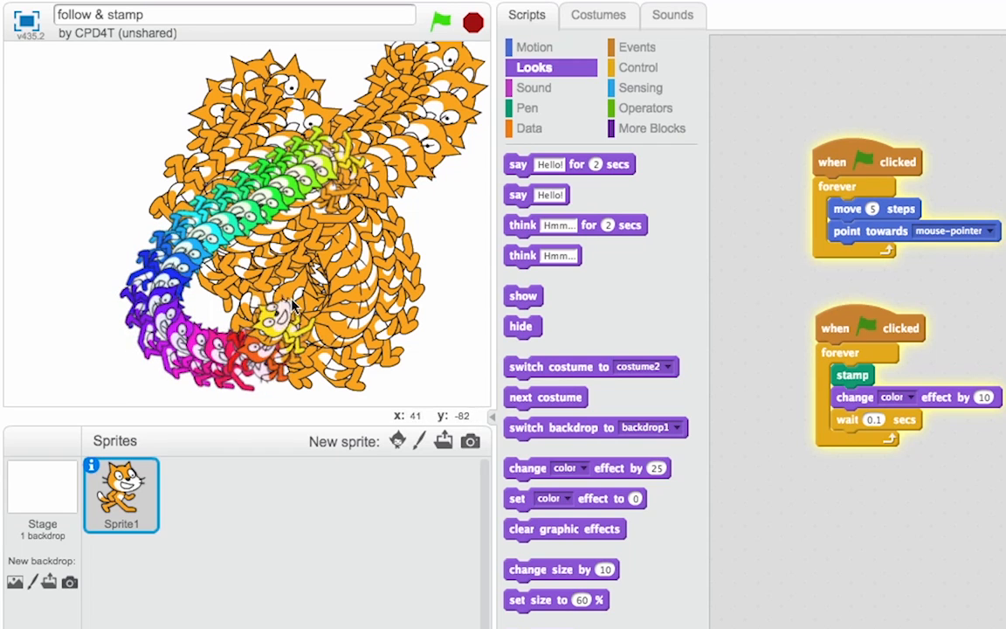
mouse_move(173, 78)
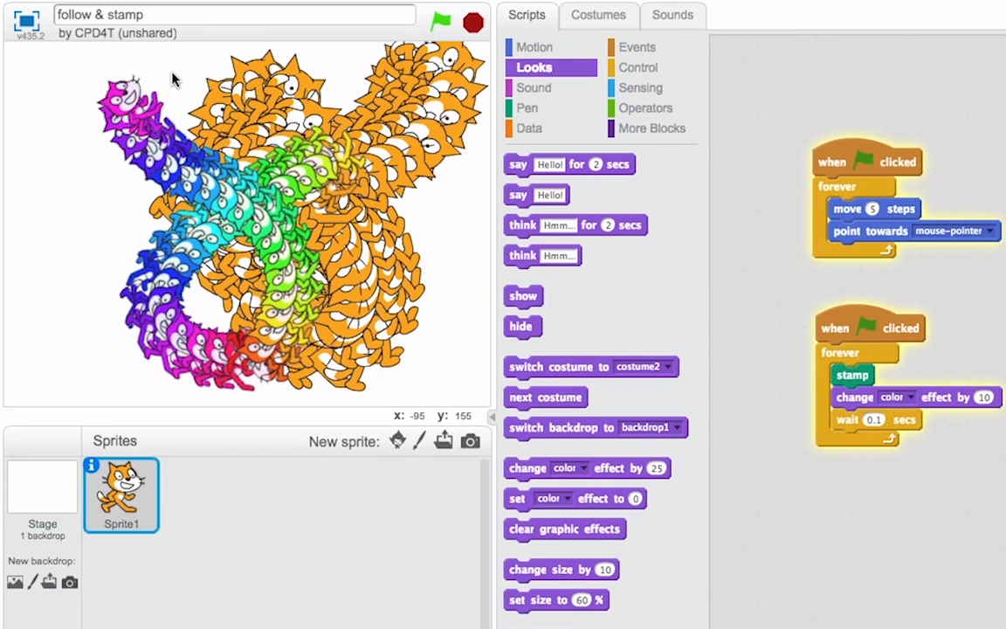
mouse_move(271, 76)
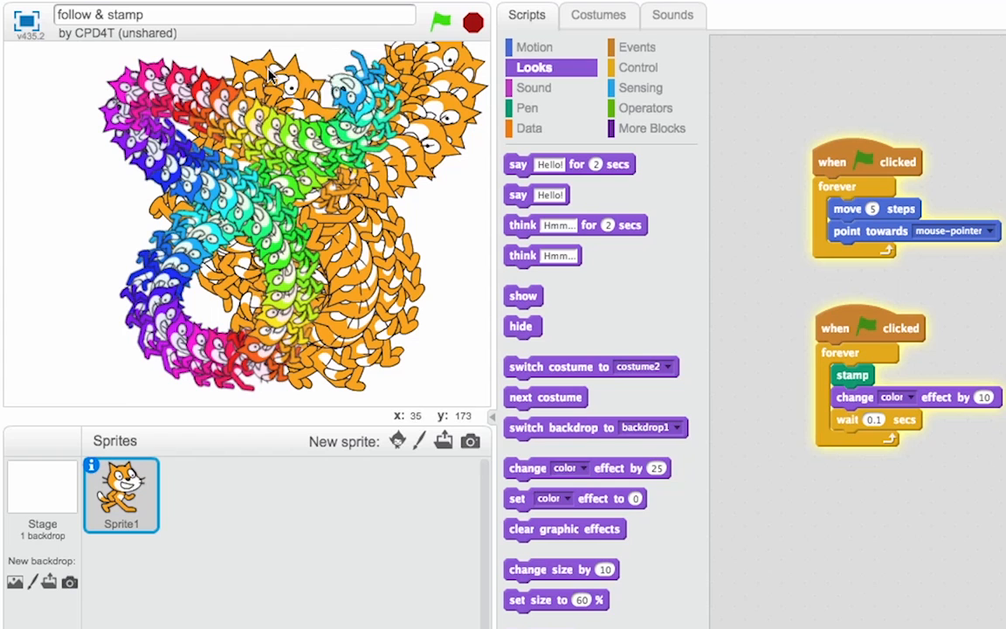